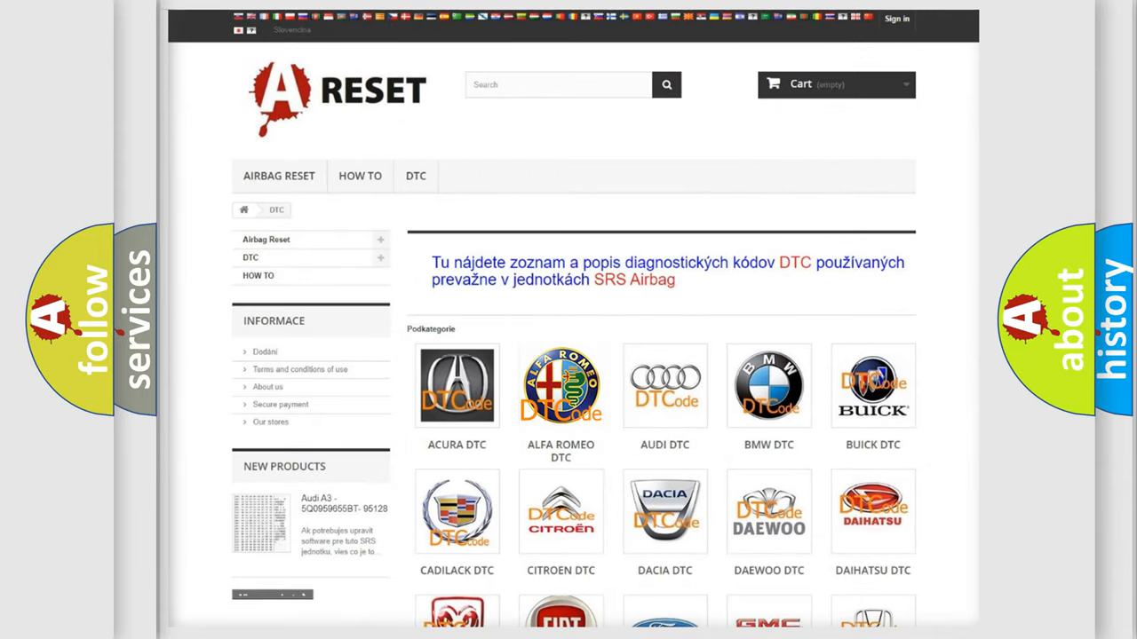
Step: Open the ALFA ROMEO DTC page and scroll down its list of B-to-P trouble codes
{"action": "left_click", "coordinate": [560, 385]}
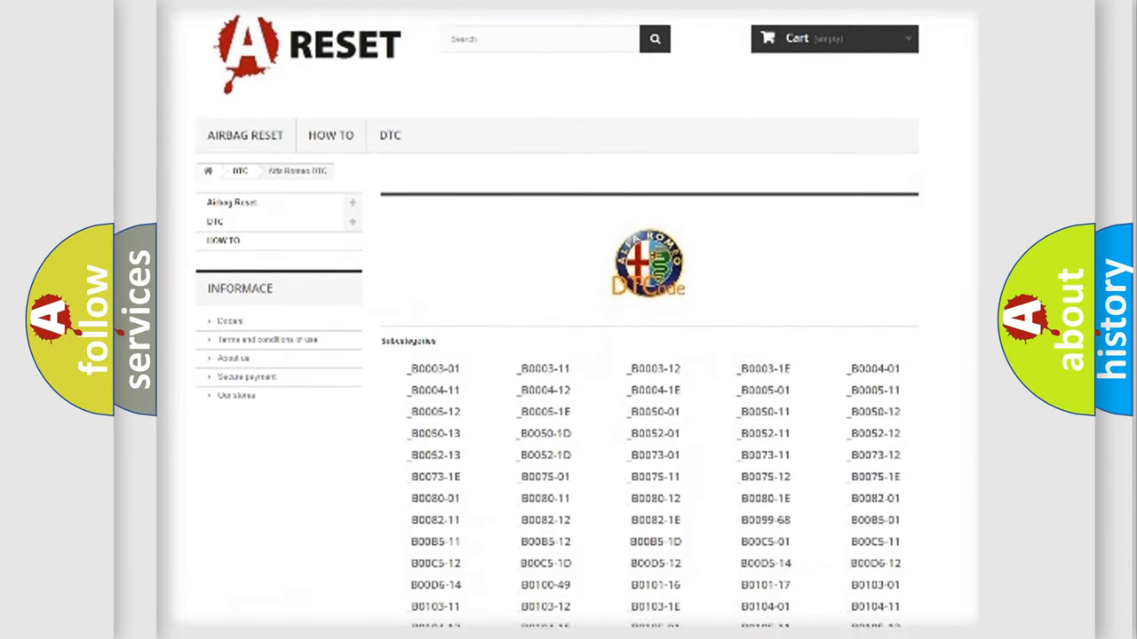
{"action": "scroll", "scroll_direction": "down", "scroll_amount": 3}
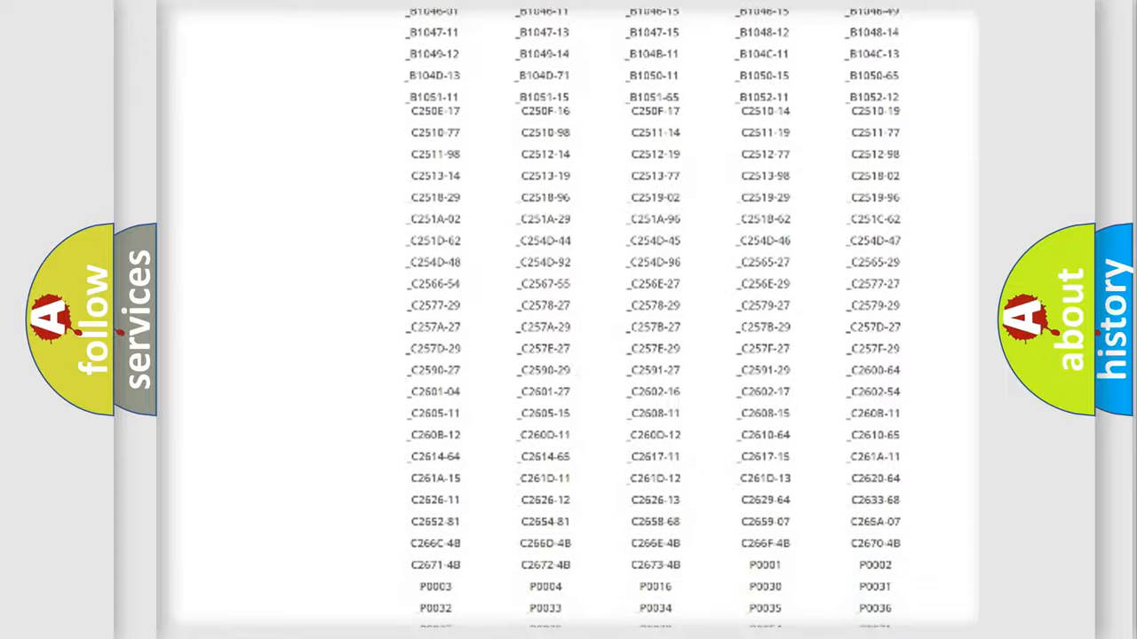